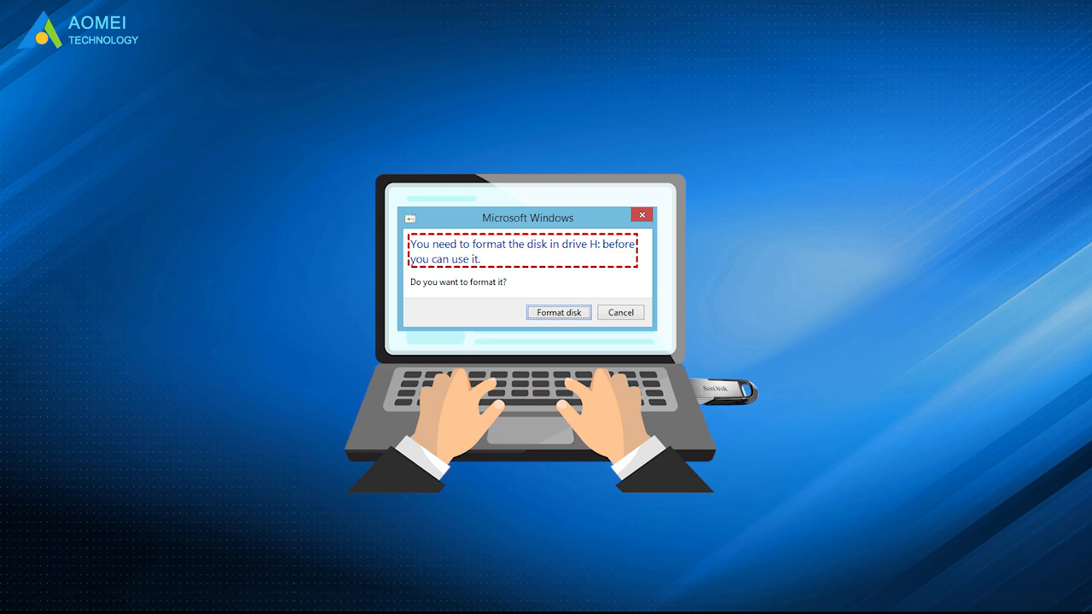
# Step: Launch AOMEI Partition Assistant from the desktop
pyautogui.click(558, 310)
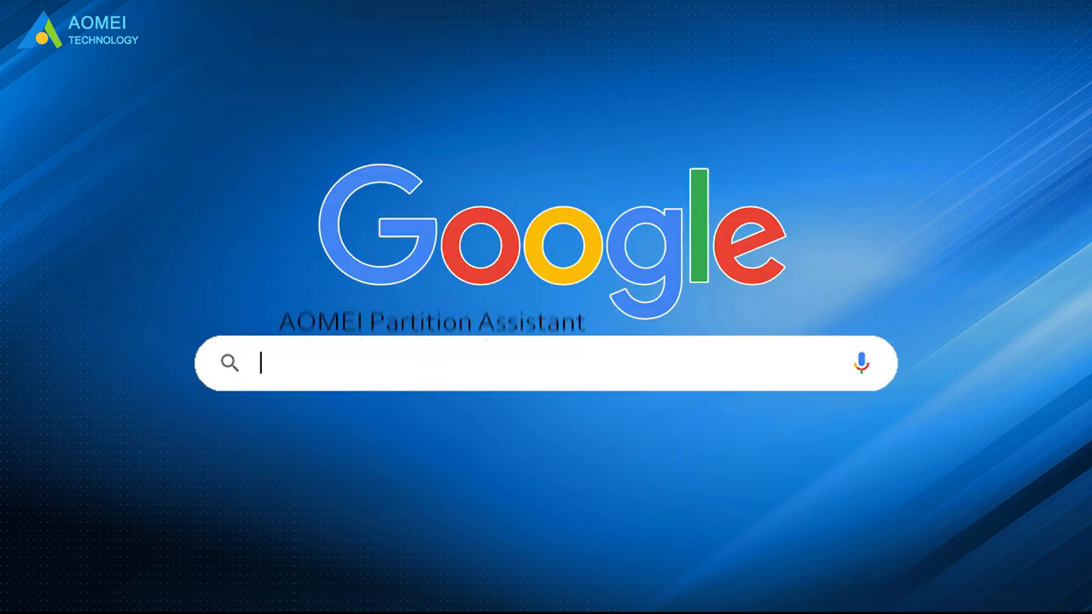
pyautogui.write('AOMEI Partition Assistant')
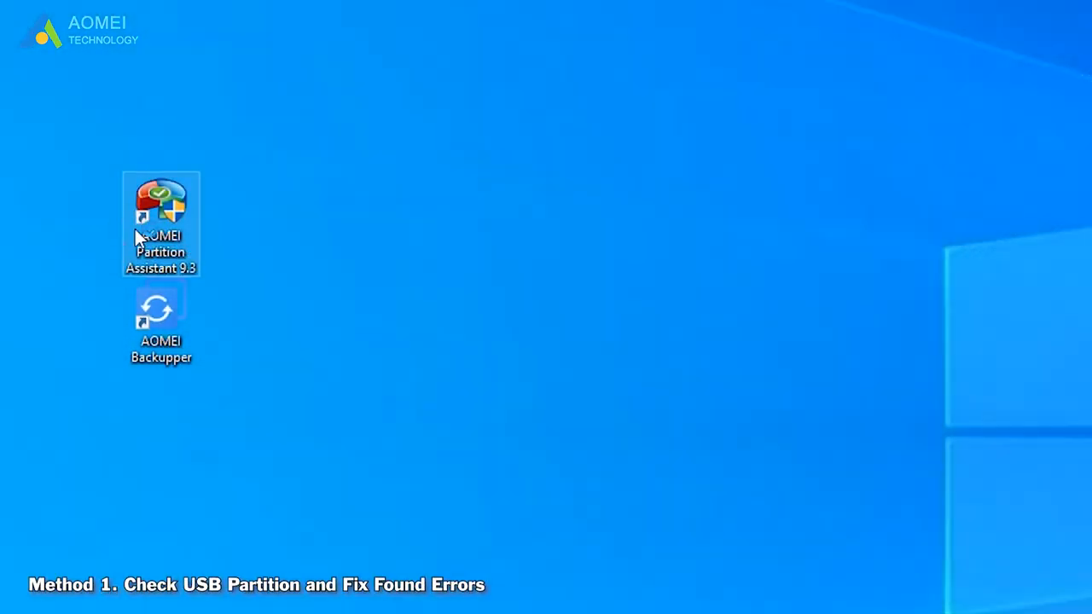
pyautogui.doubleClick(160, 204)
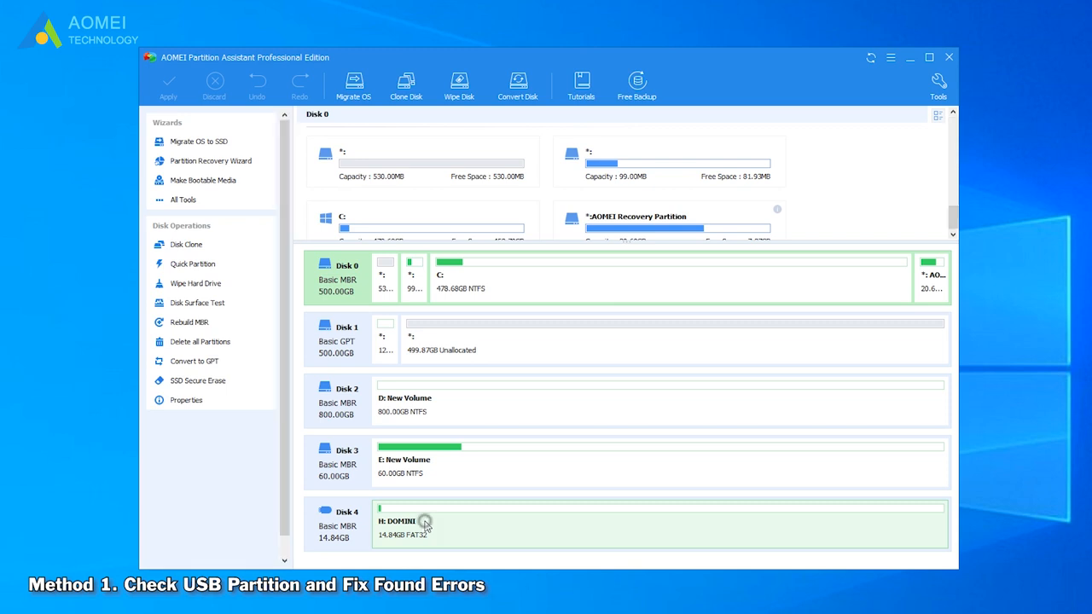
# Step: Check the USB's H: partition with the chkdsk fix option, which reports no problems
pyautogui.rightClick(427, 524)
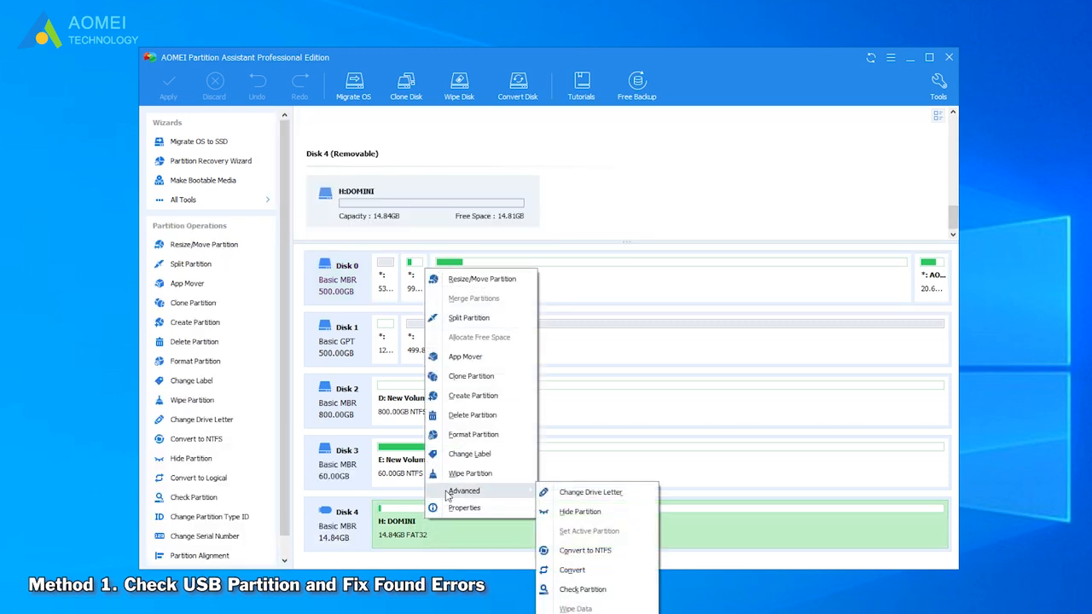
pyautogui.moveTo(583, 590)
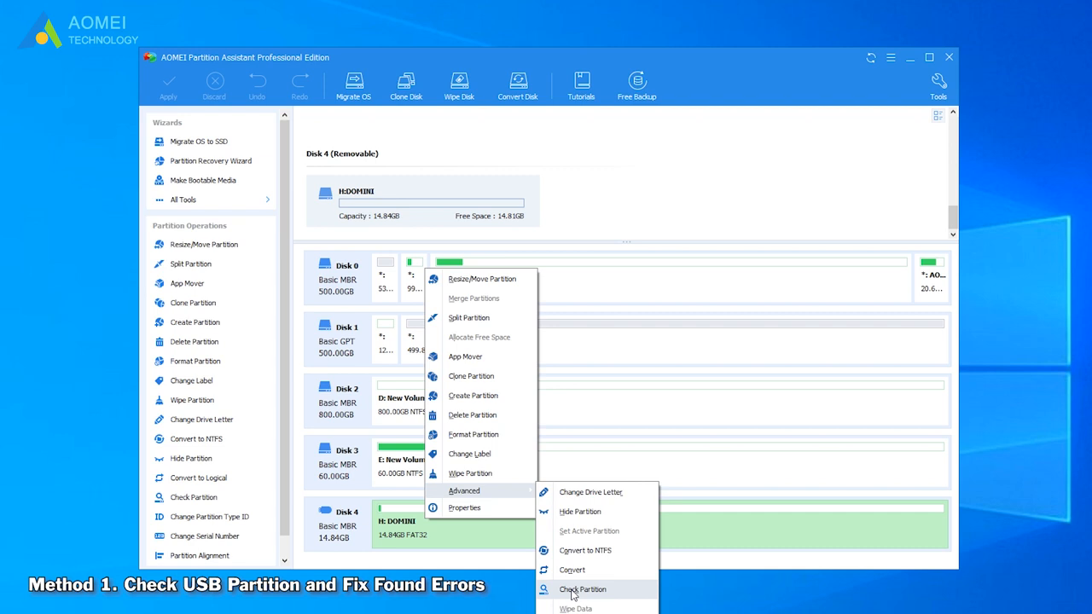
pyautogui.click(584, 590)
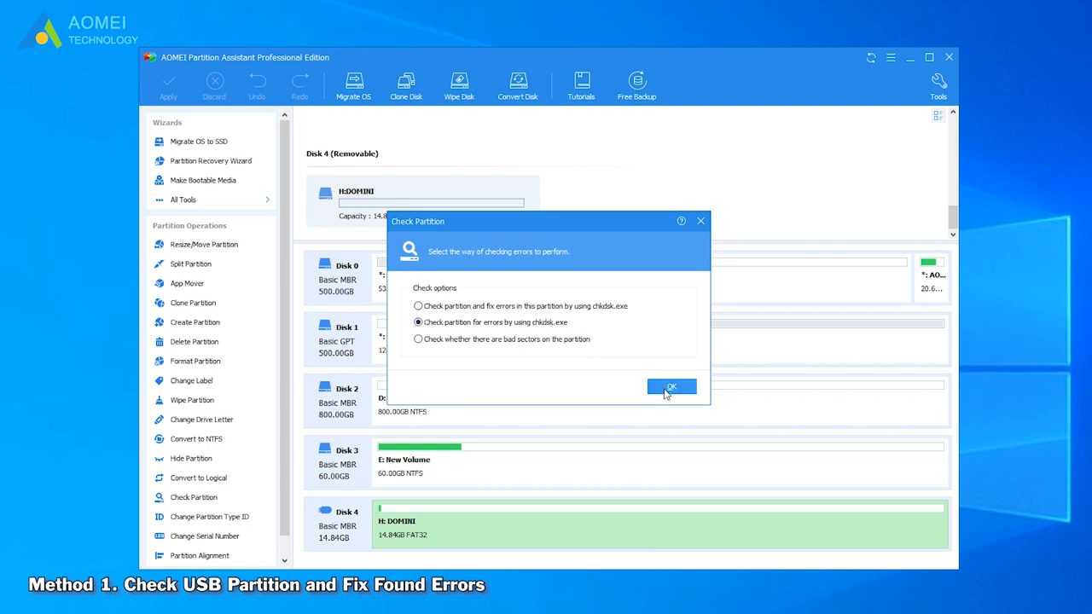
pyautogui.click(672, 386)
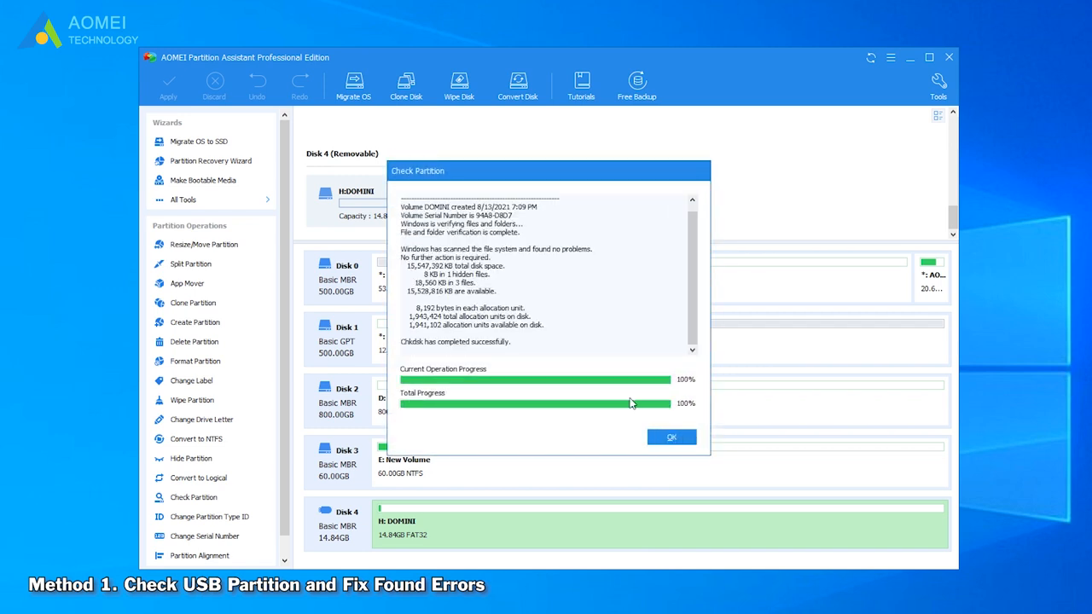
pyautogui.click(672, 437)
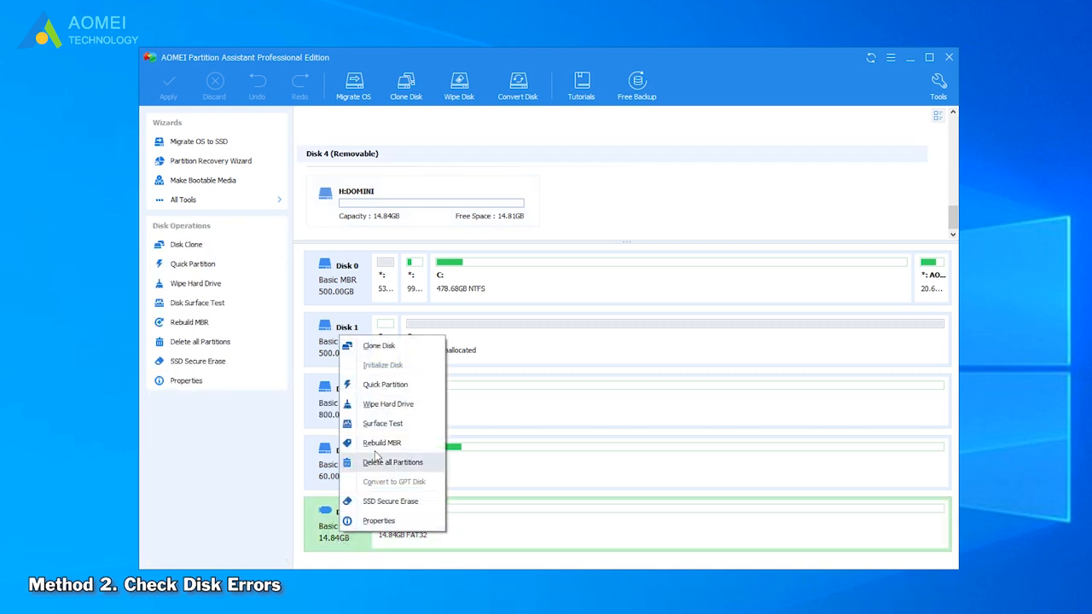
# Step: Run a Quick Check surface test on Disk 4, finding every block normal at 100%
pyautogui.click(382, 423)
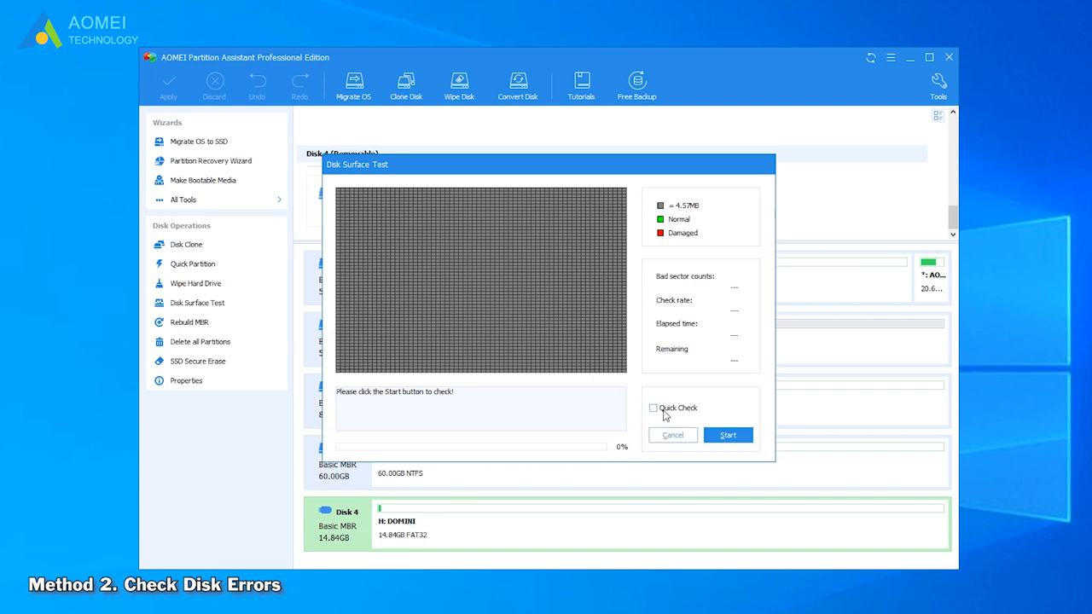
pyautogui.click(653, 408)
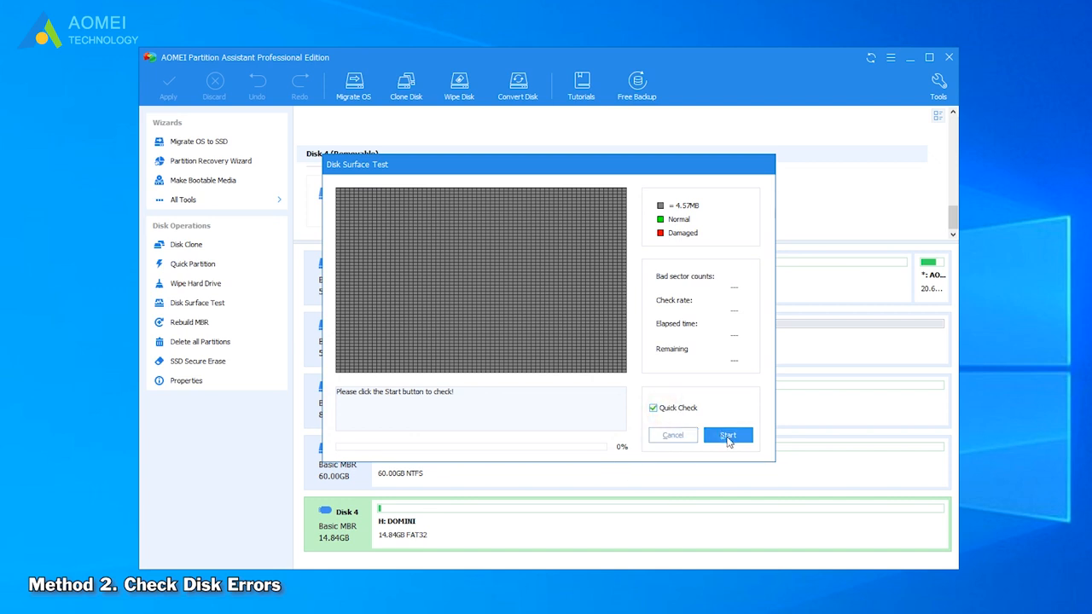
pyautogui.click(726, 435)
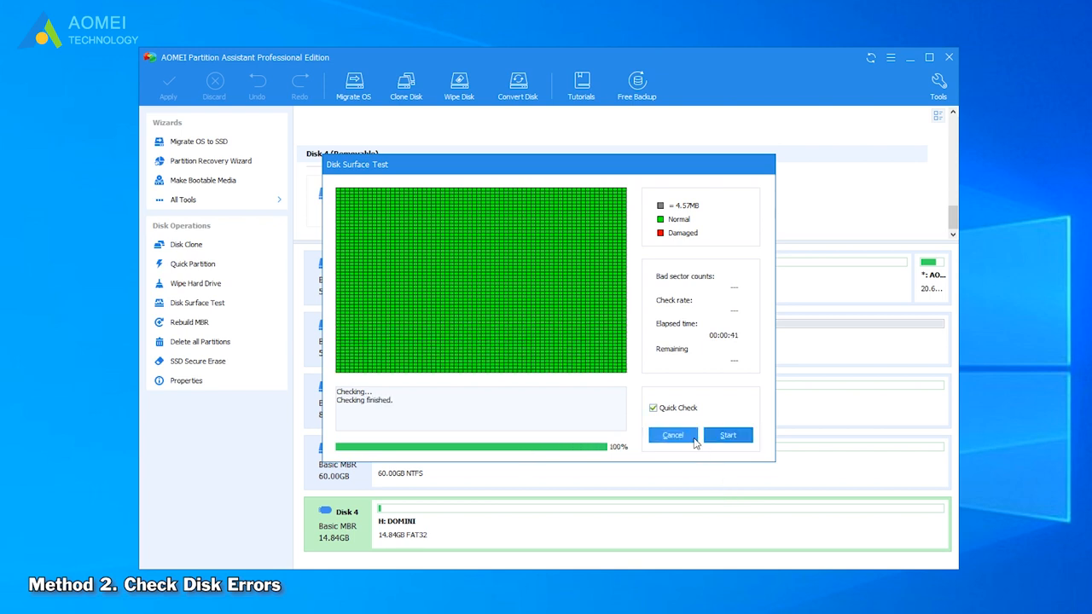
pyautogui.click(672, 435)
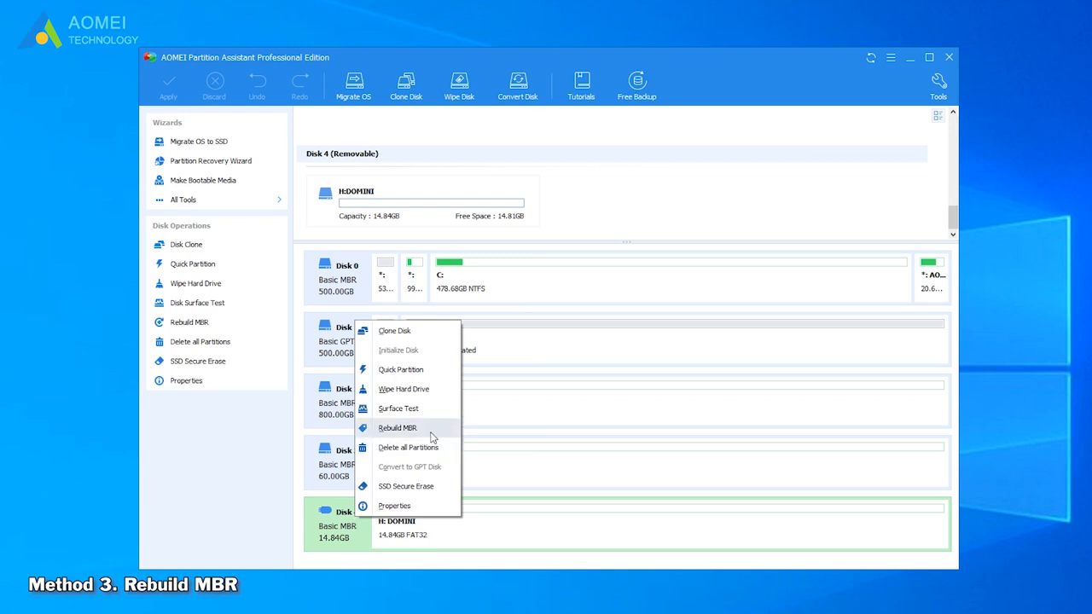
# Step: Rebuild Disk 4's MBR, apply and proceed until the success message confirms completion
pyautogui.click(396, 426)
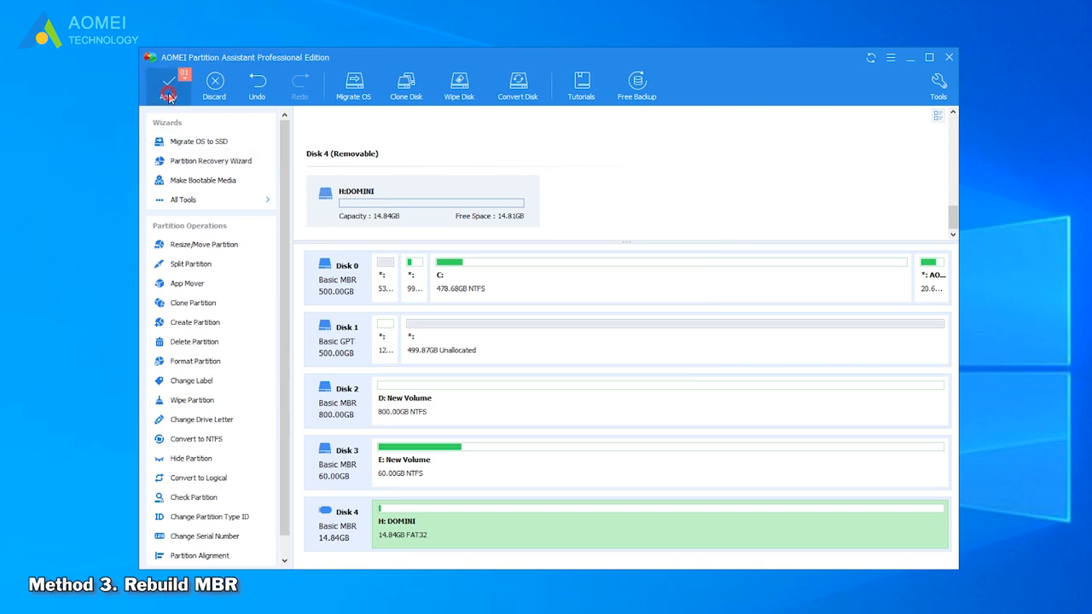
pyautogui.click(167, 85)
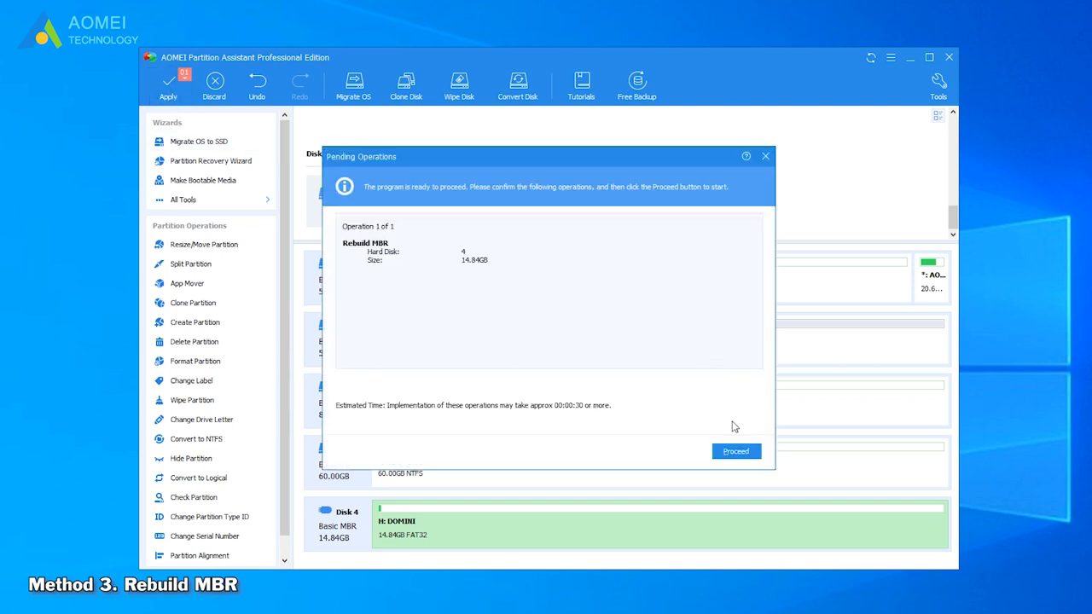
pyautogui.click(735, 450)
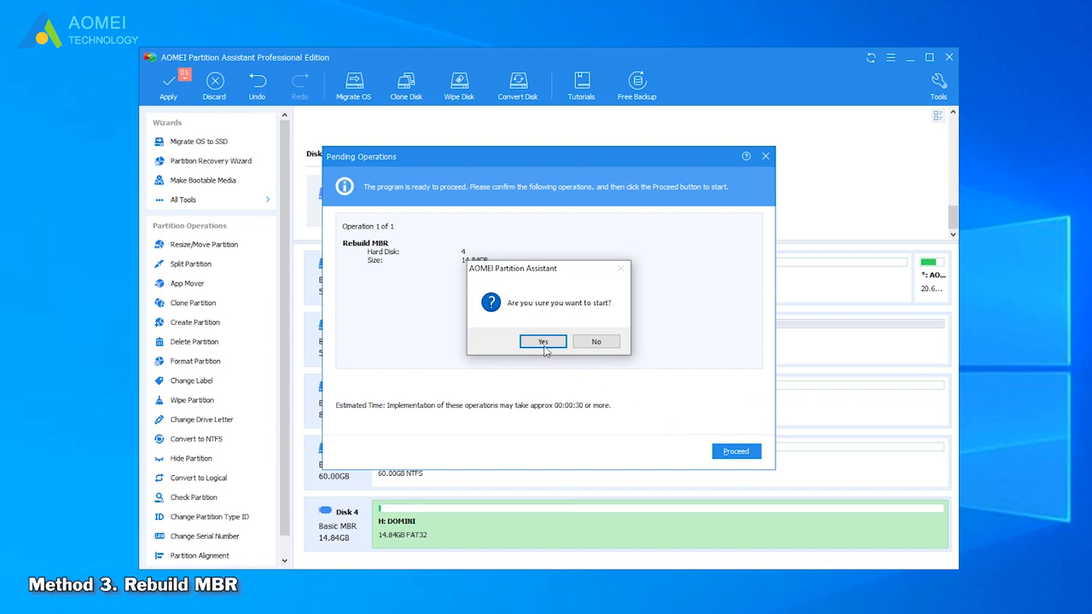
pyautogui.click(542, 341)
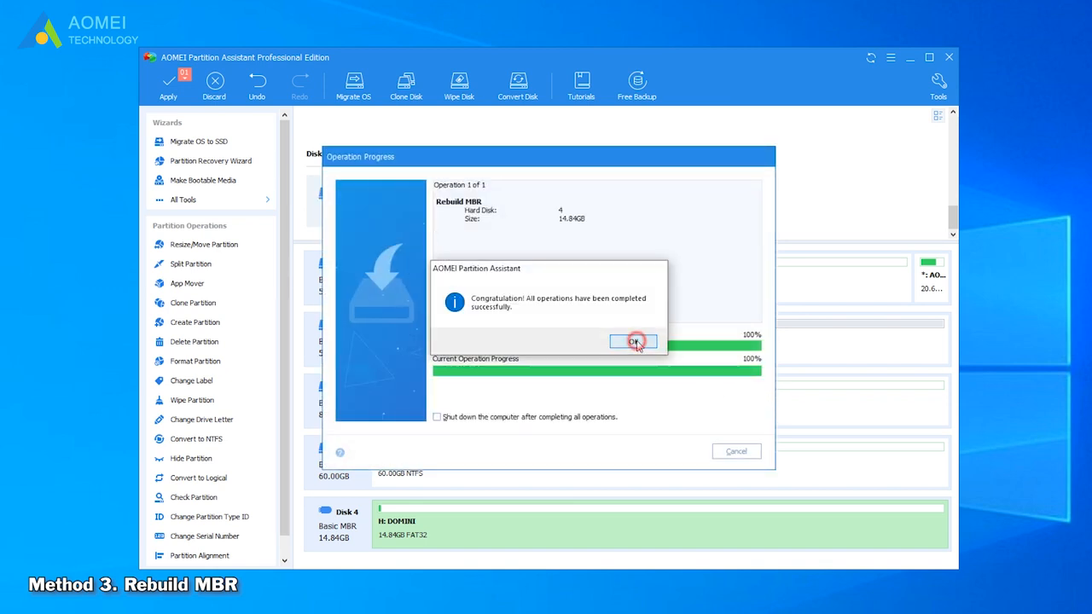
pyautogui.click(633, 341)
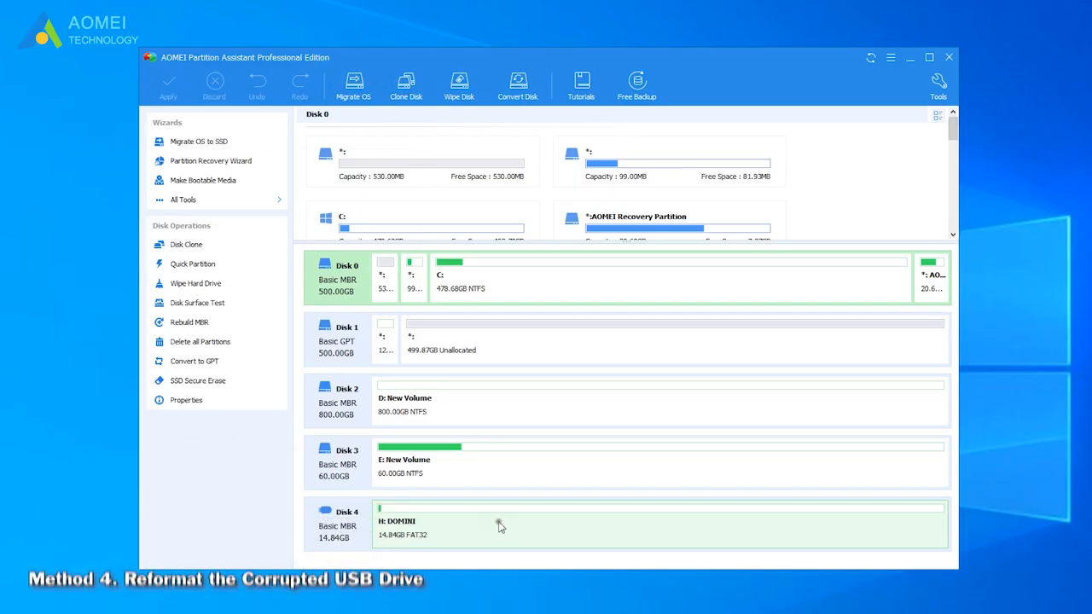
# Step: Queue formatting the H: partition as FAT32, keeping the DOMINI label
pyautogui.click(498, 525)
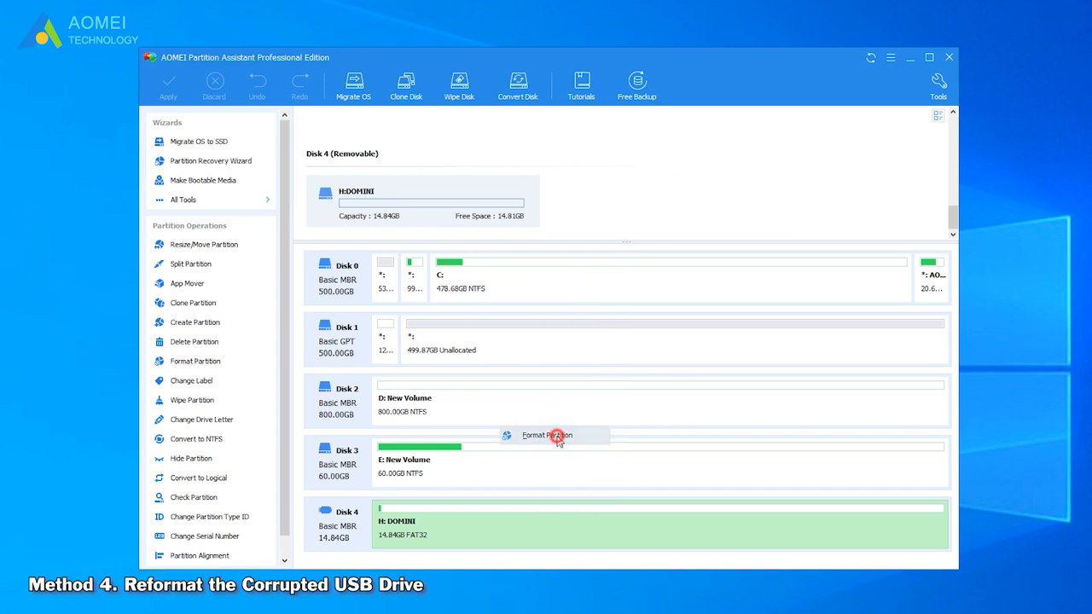
pyautogui.click(546, 435)
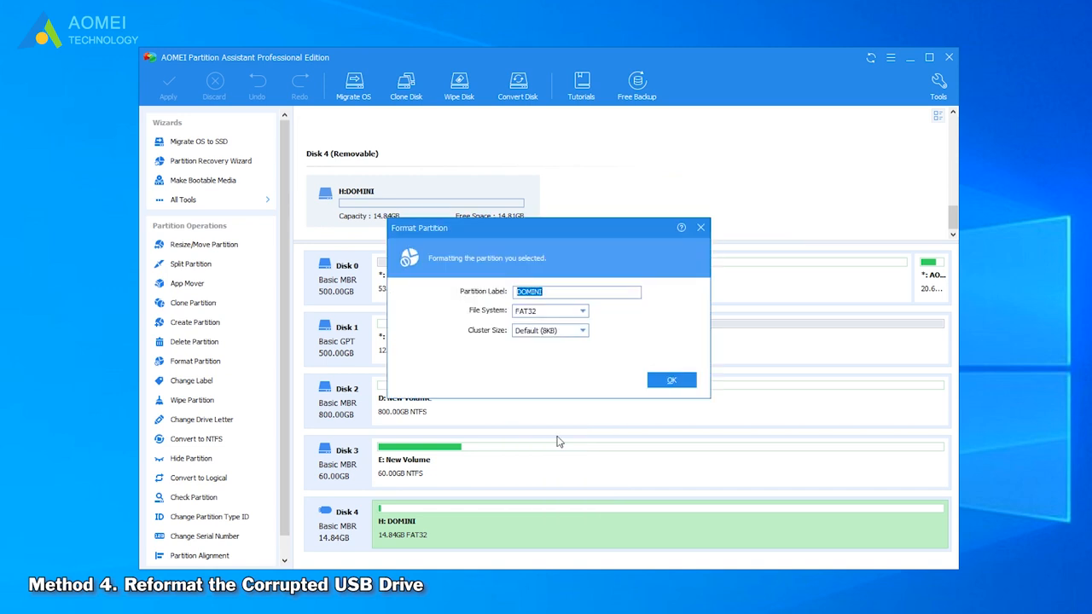
pyautogui.moveTo(561, 440)
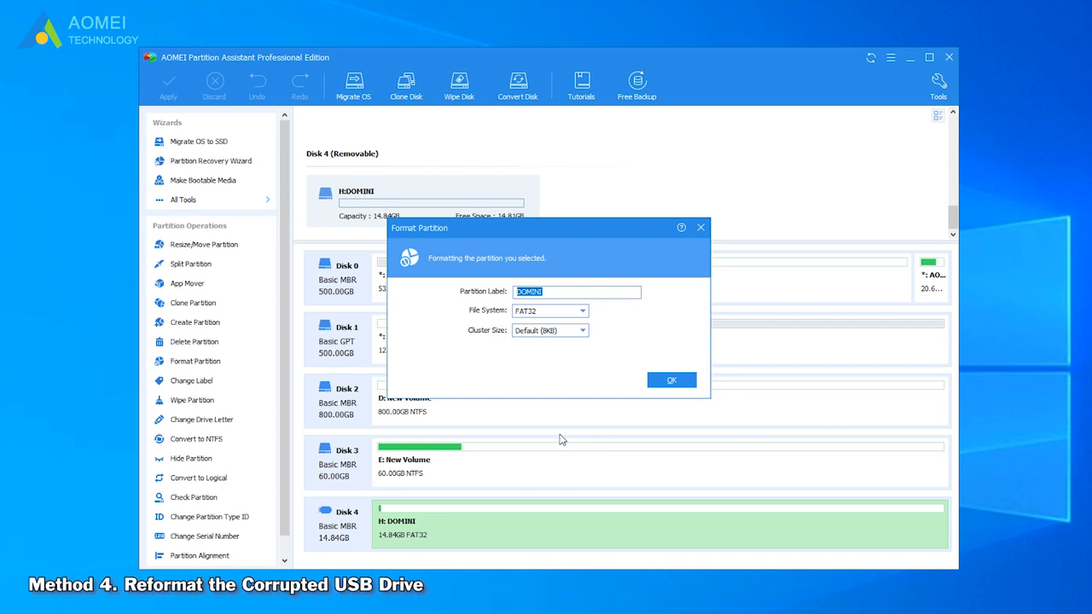
pyautogui.click(672, 379)
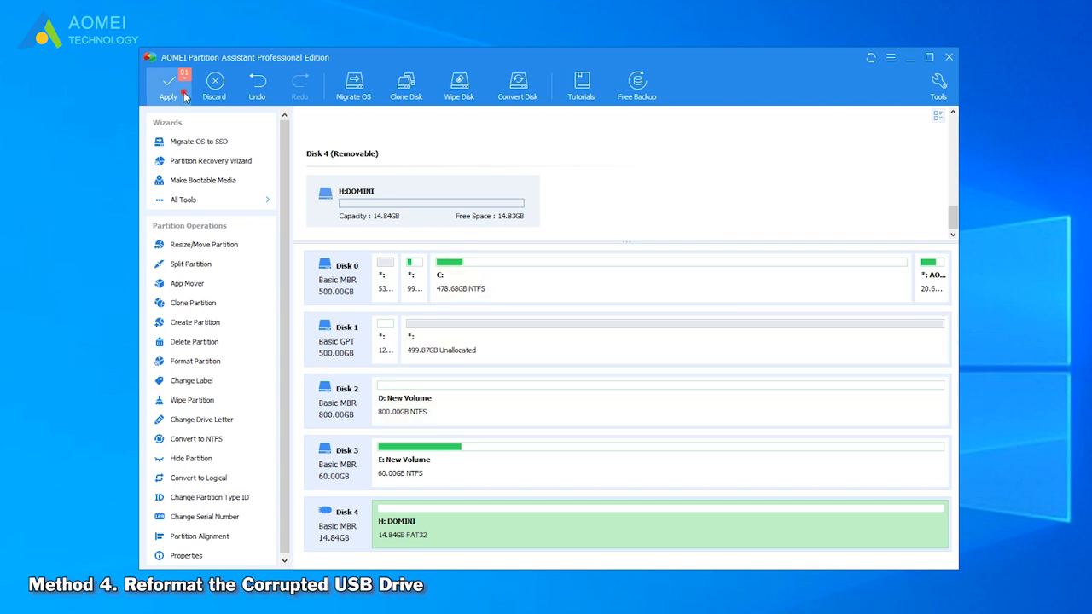
# Step: Apply and proceed with the queued format until it completes successfully
pyautogui.click(167, 85)
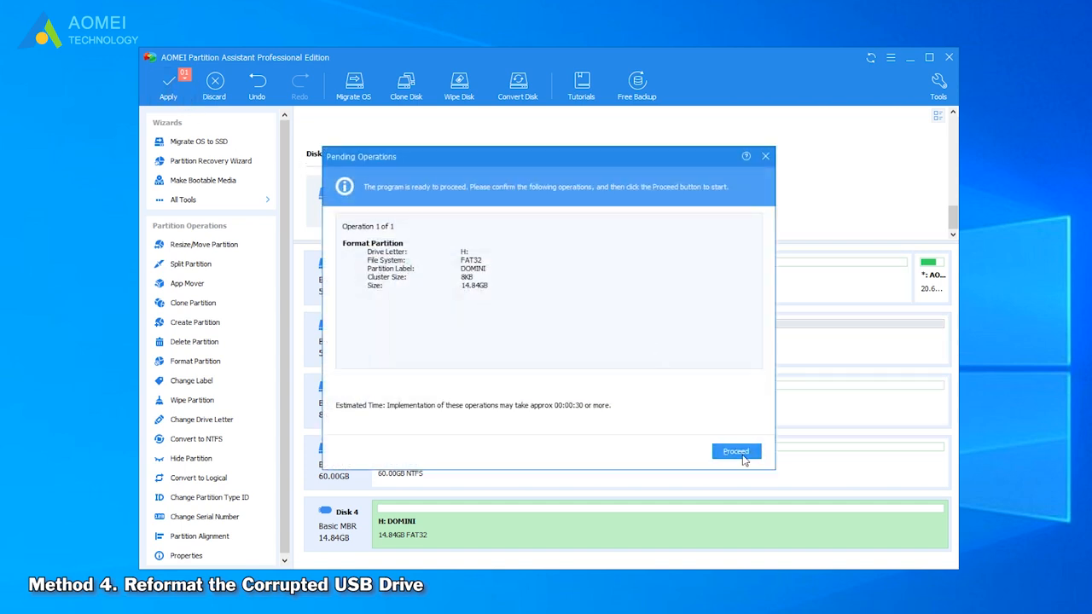
pyautogui.click(735, 450)
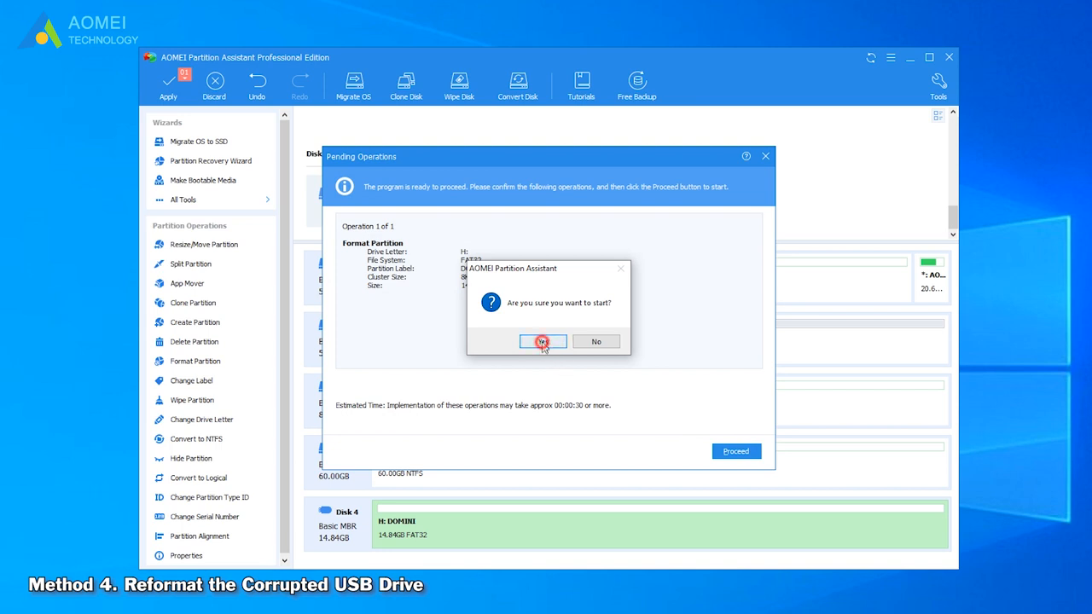
pyautogui.click(542, 341)
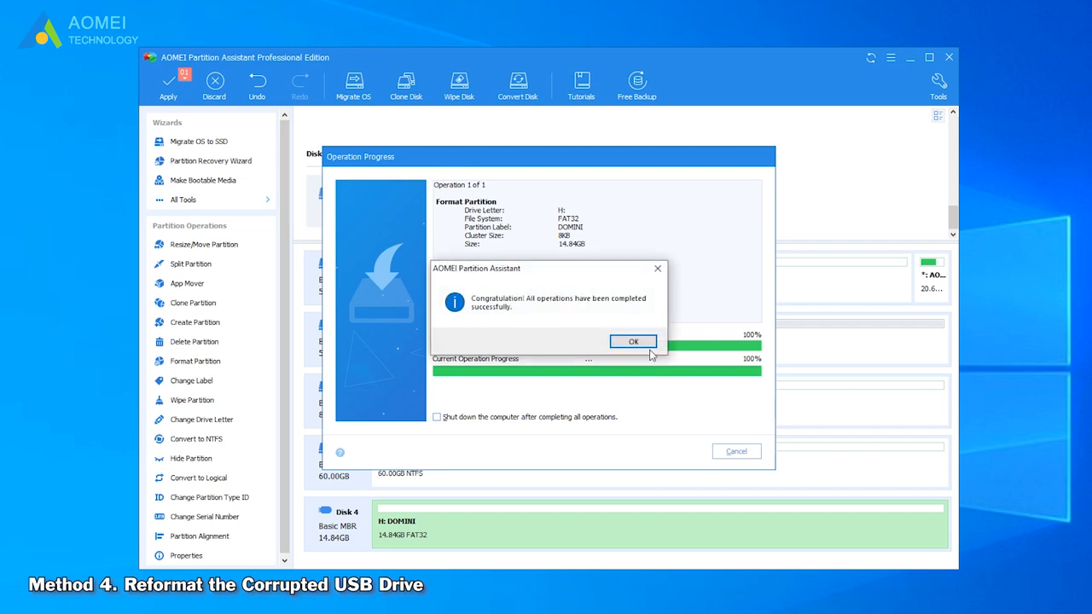
pyautogui.click(633, 341)
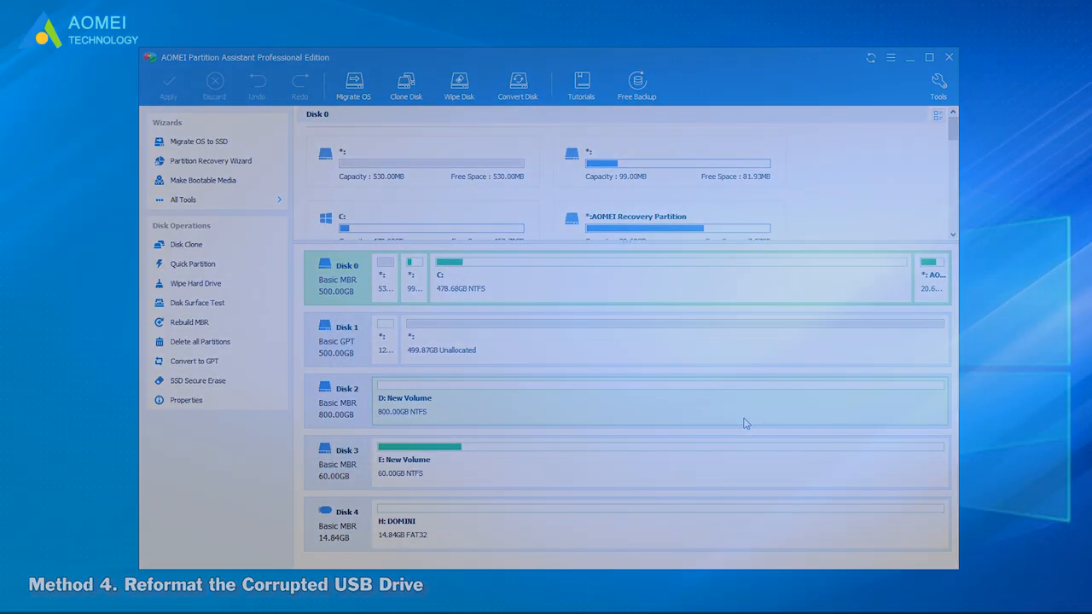